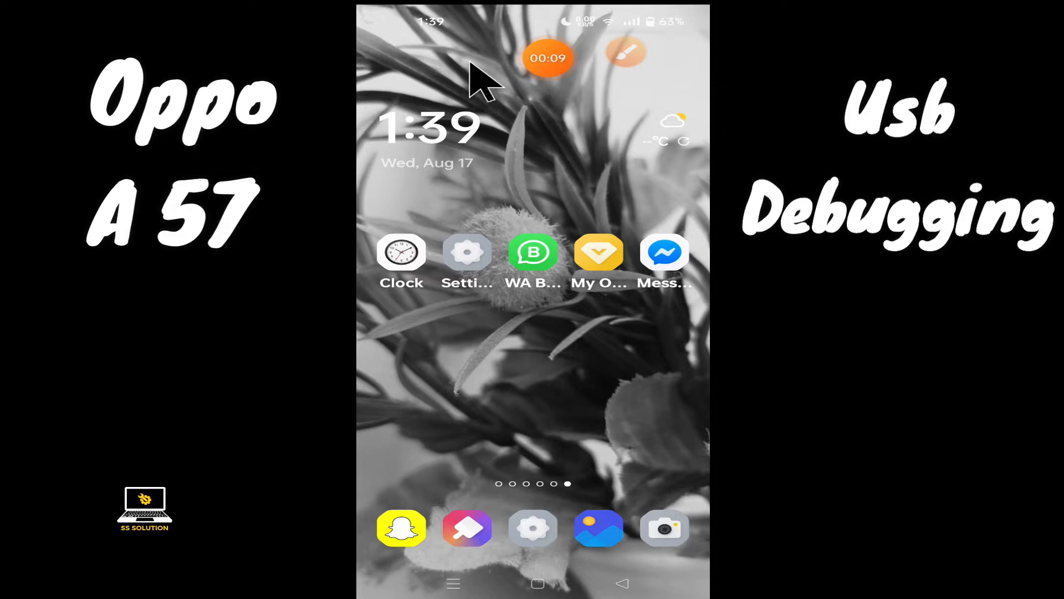
pyautogui.moveTo(380, 88)
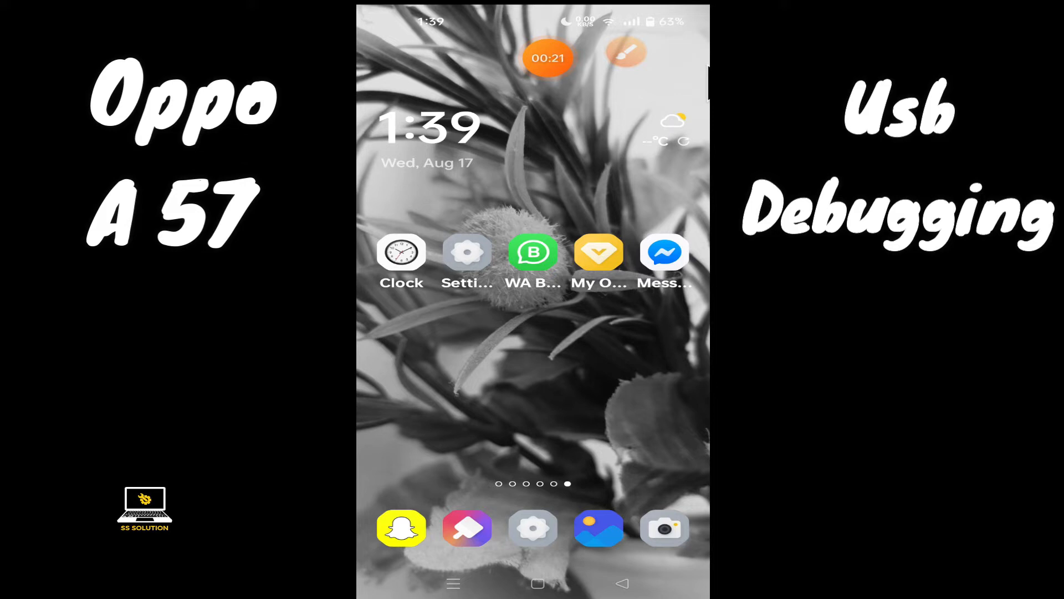
# - Swipe to the home screen page that holds the Settings app
pyautogui.hscroll(-3)
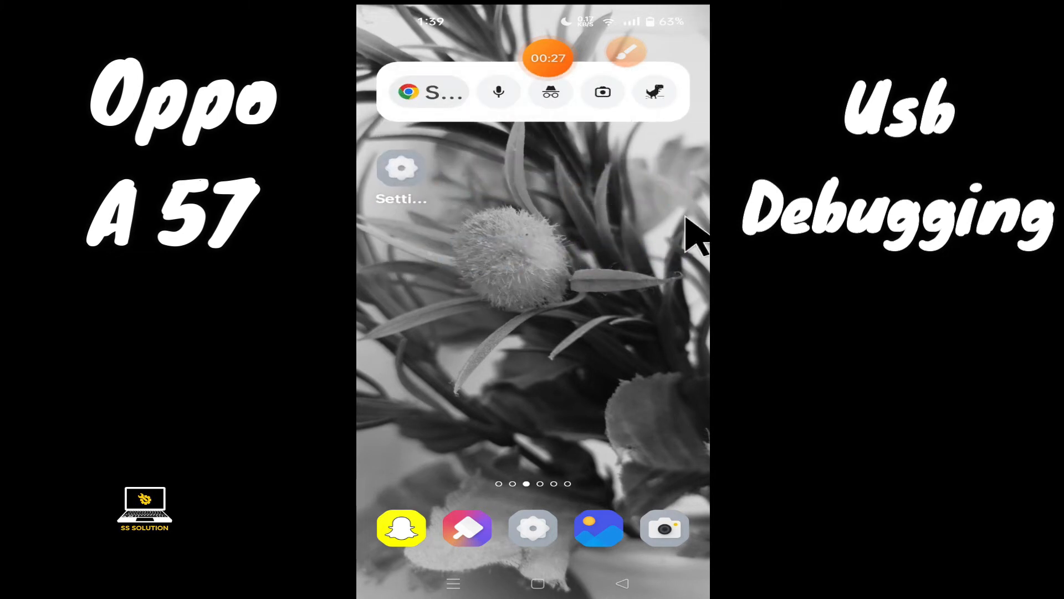
pyautogui.moveTo(654, 153)
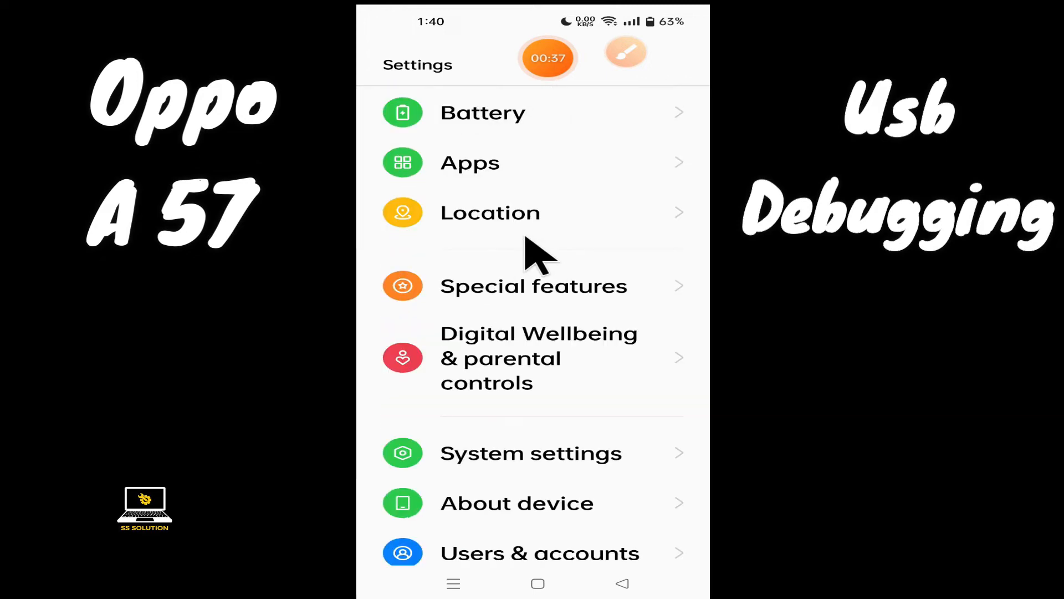
# - Go into System settings from the main Settings list
pyautogui.scroll(-3)
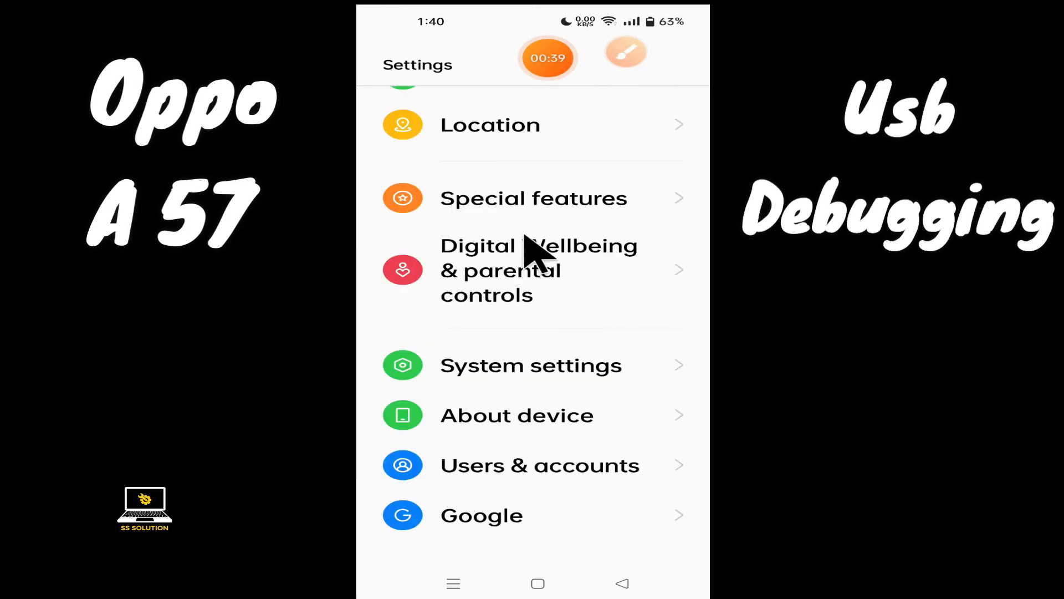
pyautogui.moveTo(627, 61)
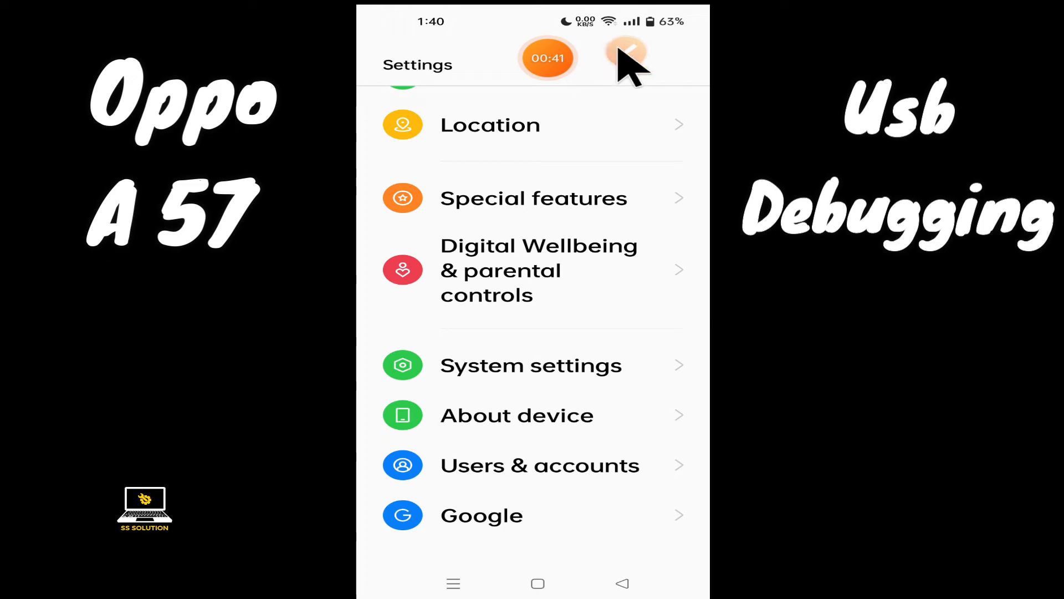
pyautogui.click(625, 57)
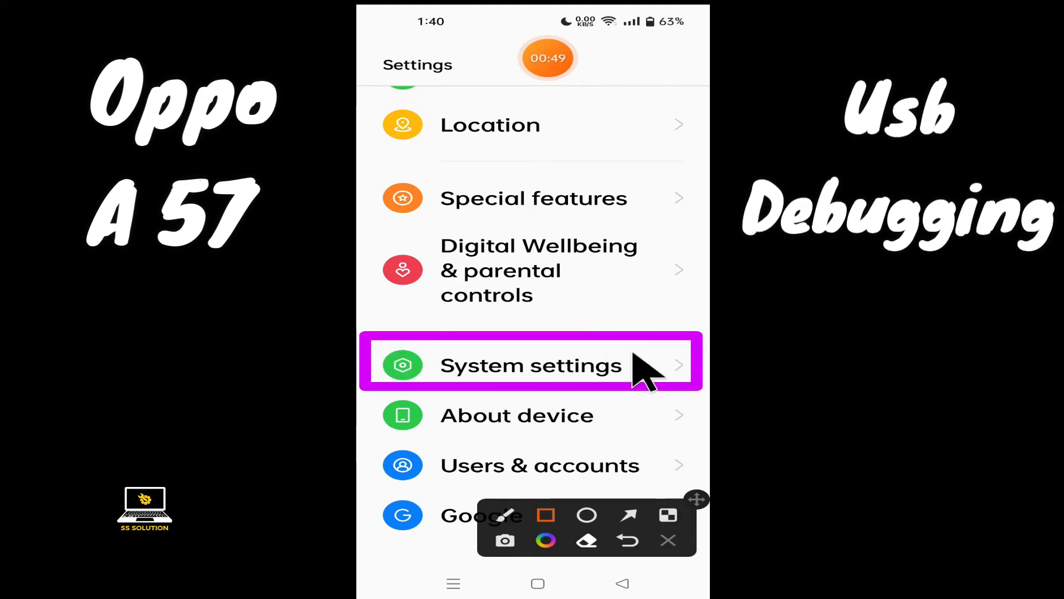
pyautogui.click(531, 365)
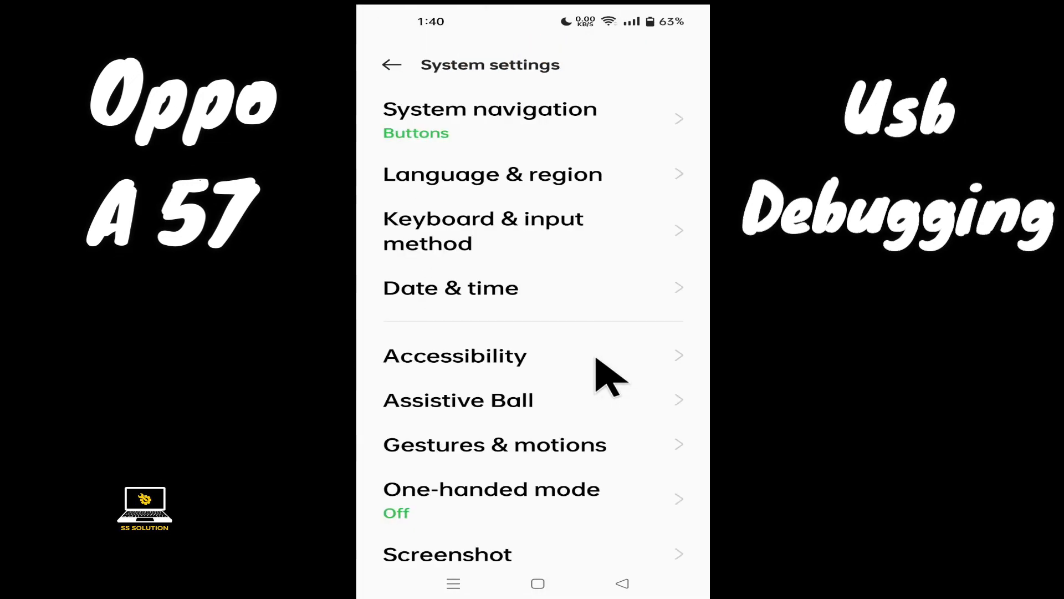
# - Open Developer options and scroll its list toward USB debugging
pyautogui.scroll(-3)
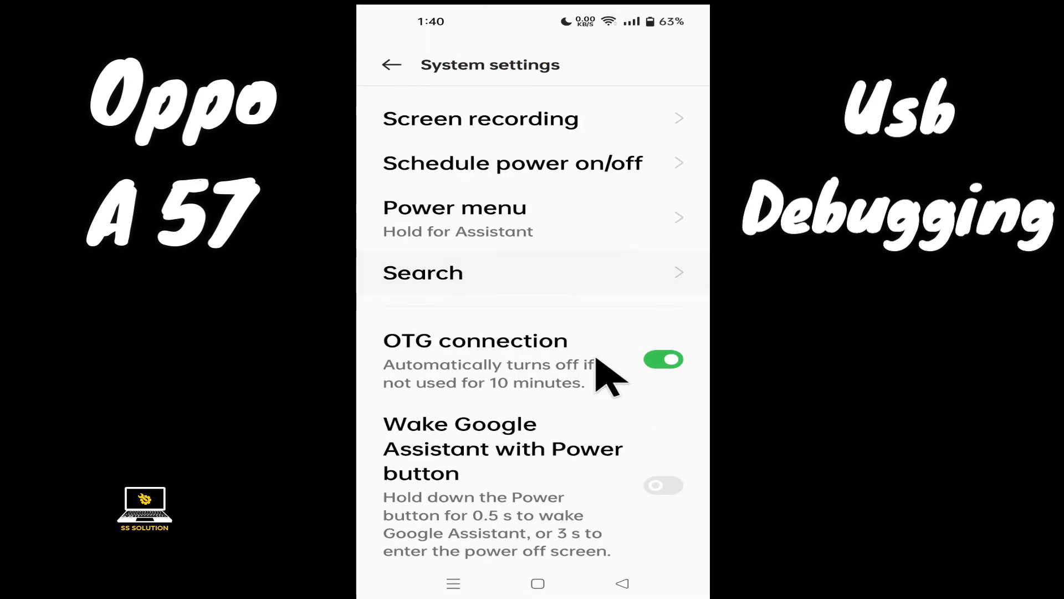
pyautogui.scroll(-3)
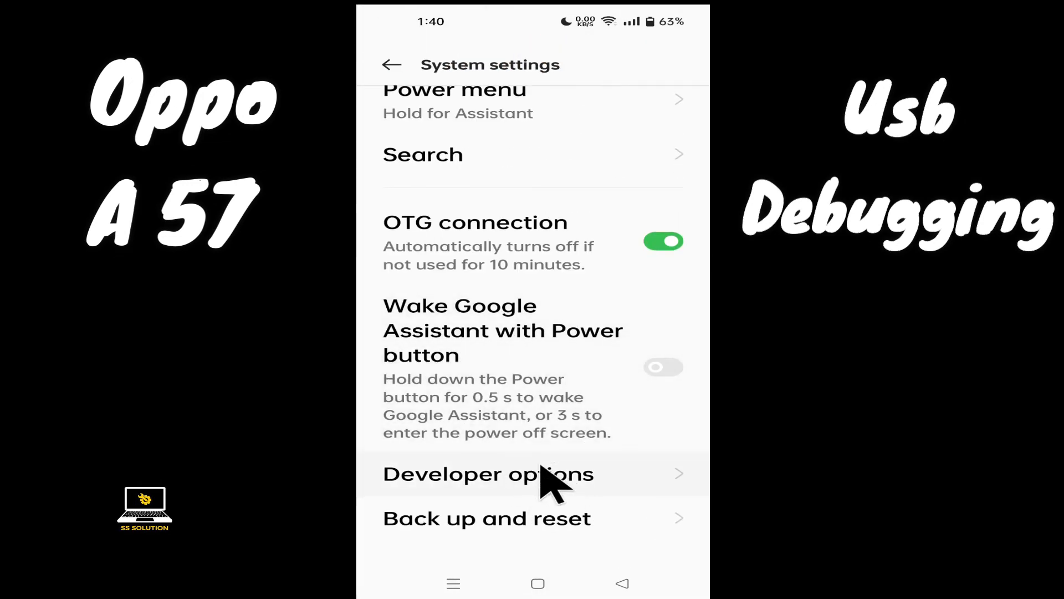
pyautogui.click(486, 473)
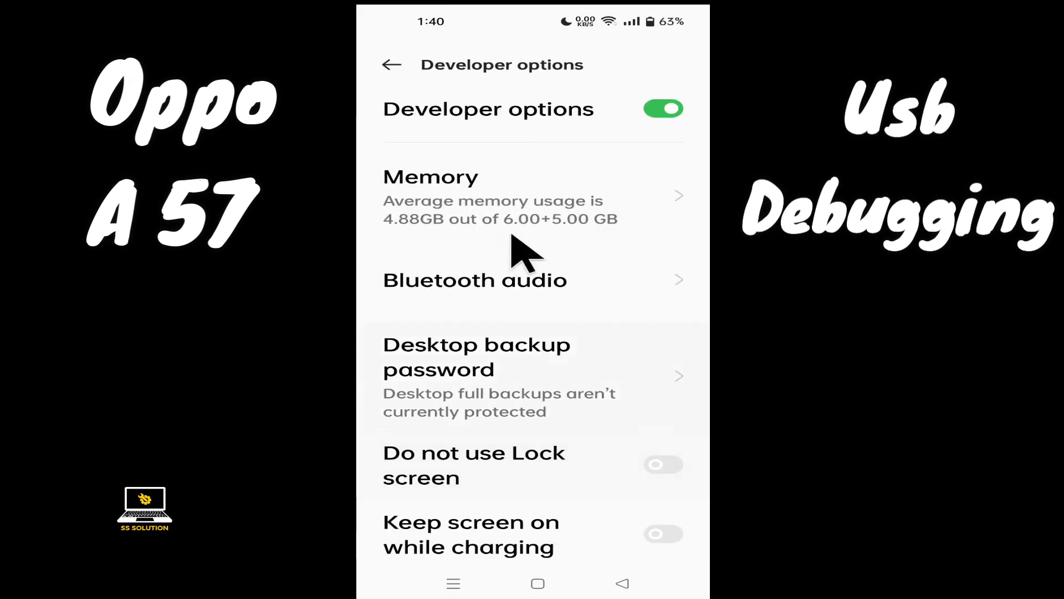
pyautogui.scroll(3)
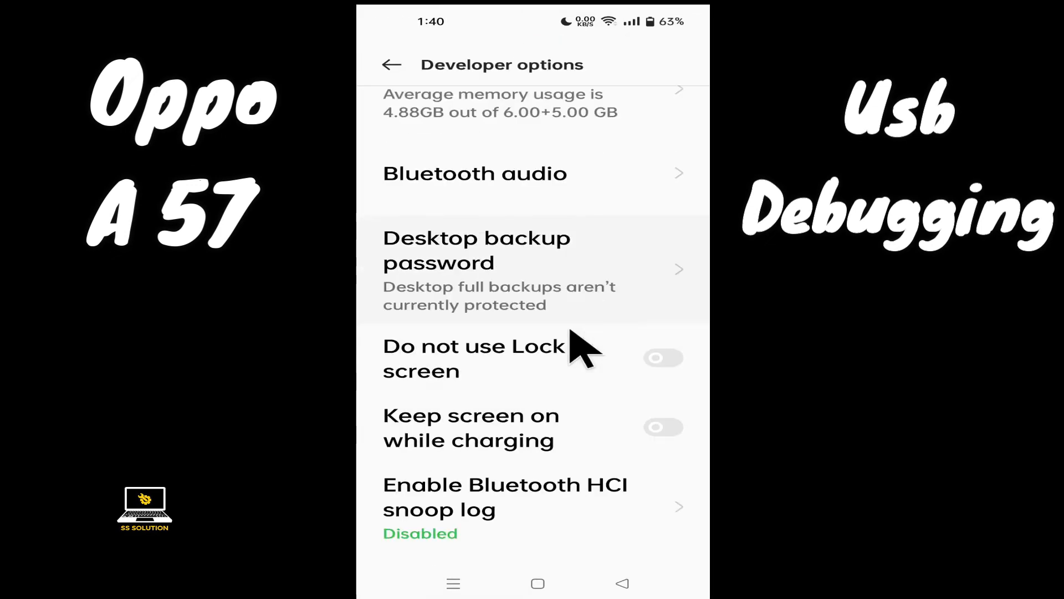